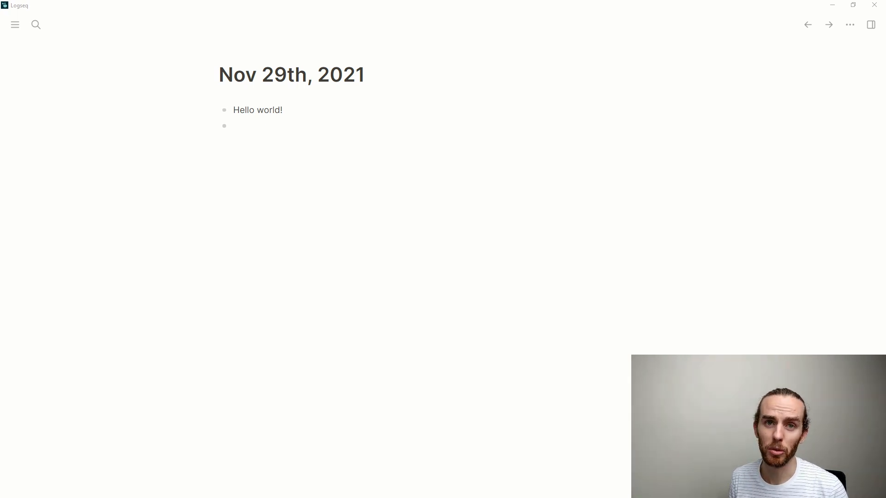
- Fill the second journal block with 'This is an example of many thoughts in one block' over several lines
{"action": "left_click", "coordinate": [233, 126]}
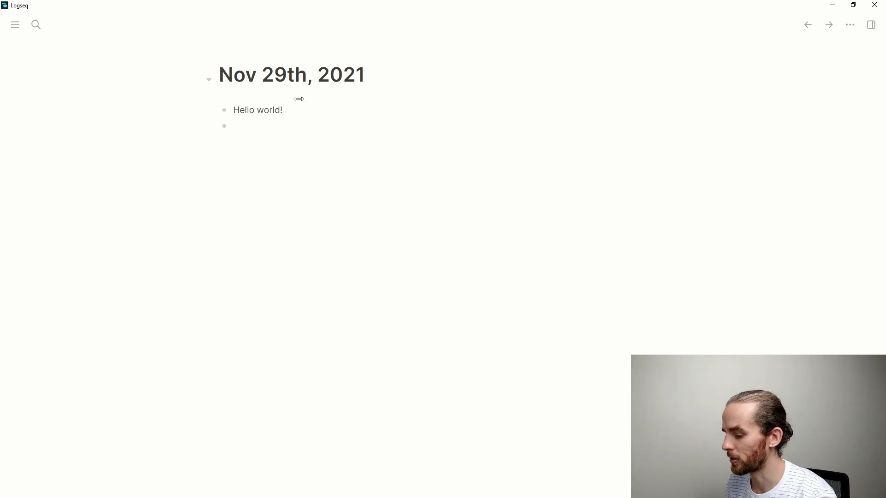
{"action": "type", "text": "This is an"}
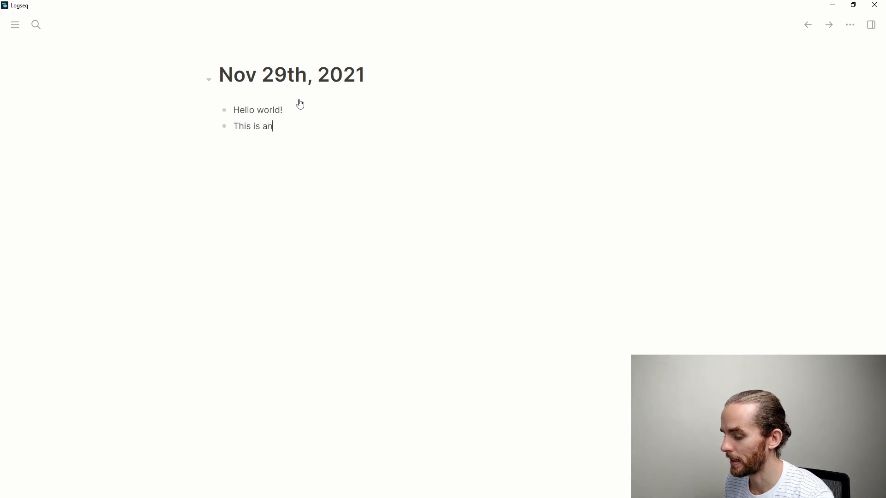
{"action": "type", "text": "example"}
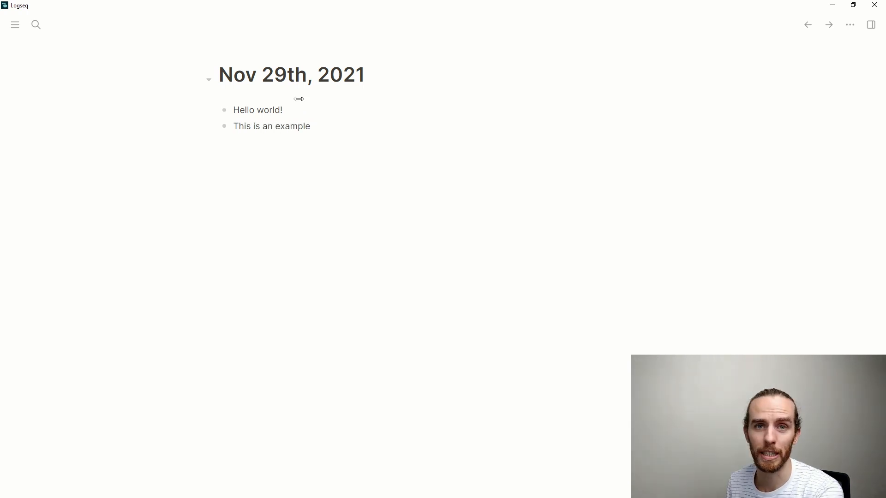
{"action": "mouse_move", "coordinate": [300, 104]}
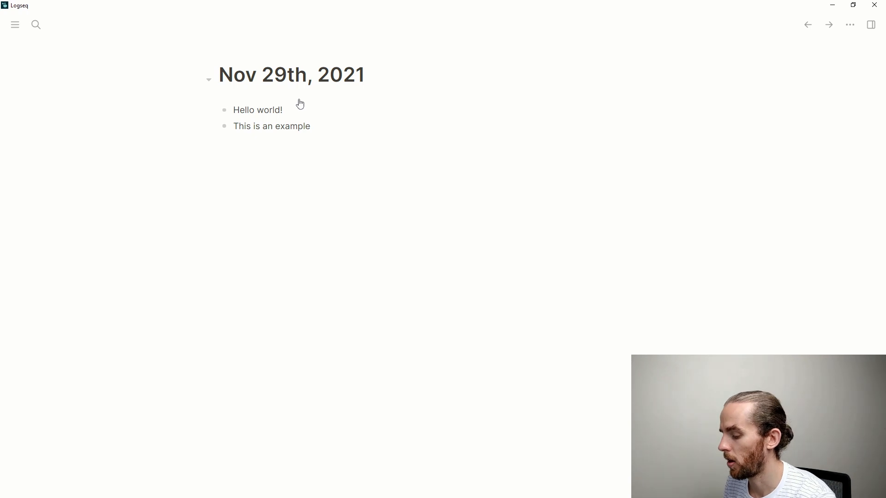
{"action": "type", "text": "of many thoughts"}
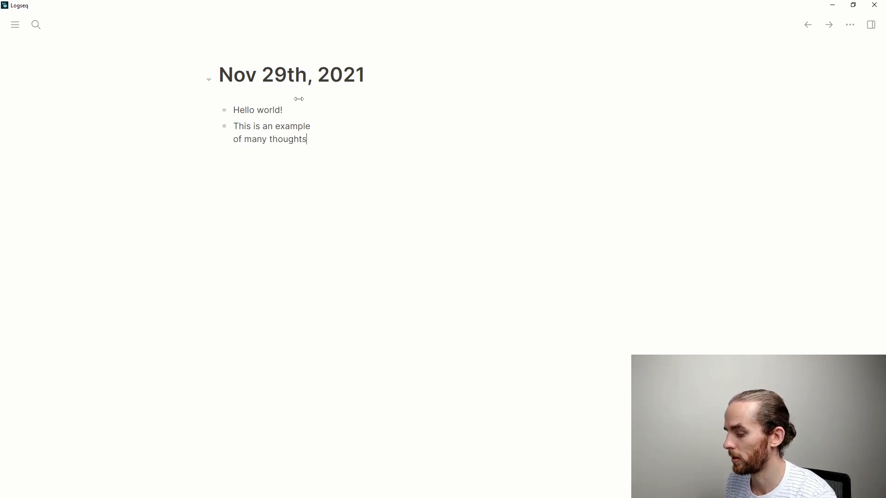
{"action": "type", "text": "in one"}
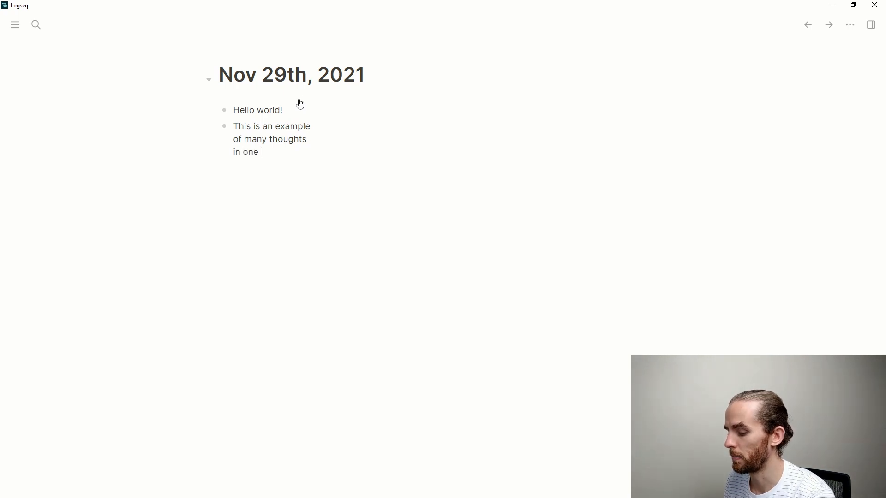
{"action": "type", "text": "block"}
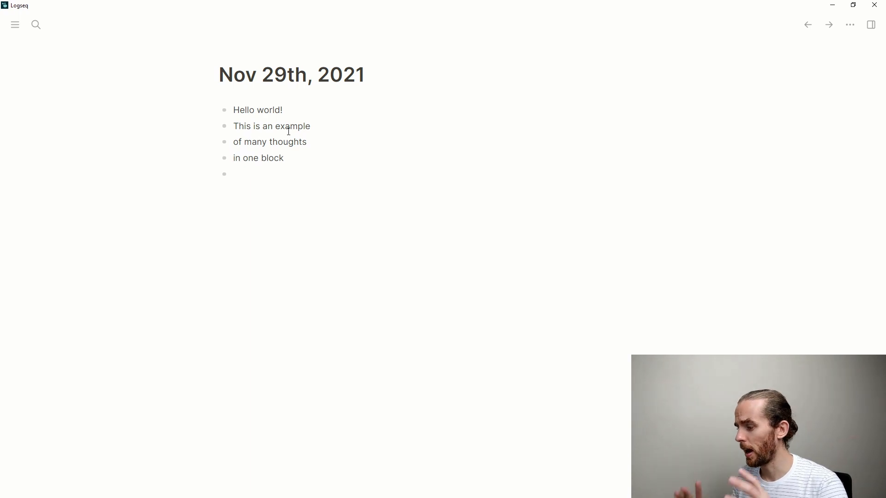
- Use the / command 'Upload an asset' in the last block to attach the software architecture patterns PDF
{"action": "left_click", "coordinate": [254, 174]}
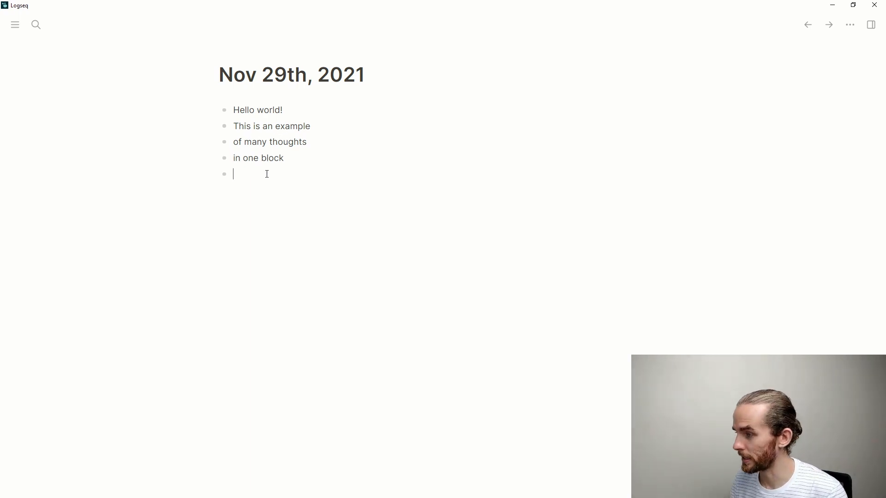
{"action": "type", "text": "/"}
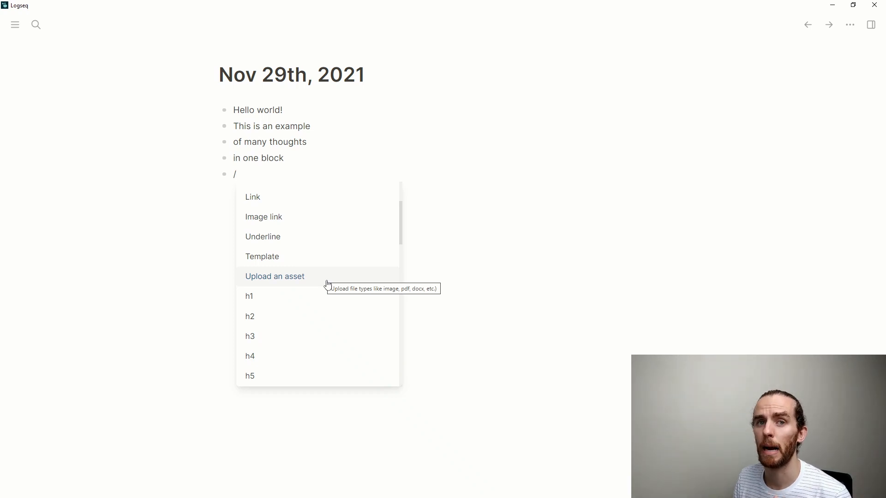
{"action": "left_click", "coordinate": [275, 276]}
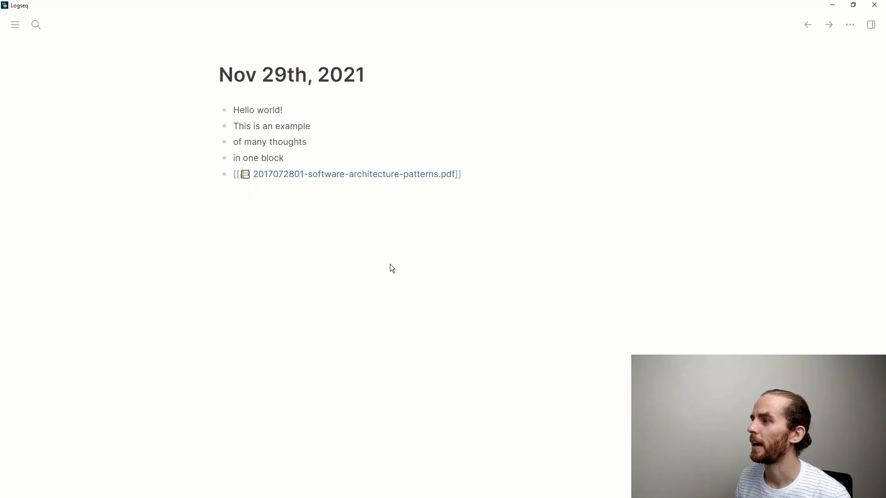
{"action": "mouse_move", "coordinate": [465, 275]}
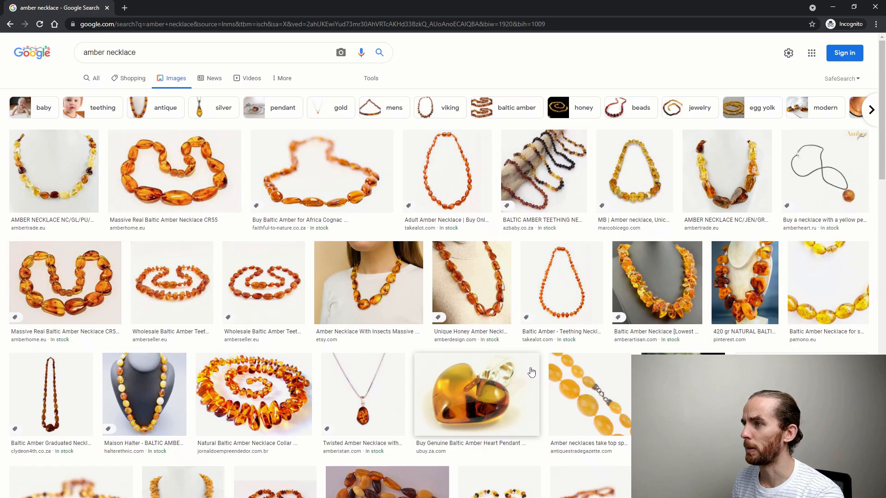
- Scroll through the Google Images results for amber necklace to find a pendant picture
{"action": "scroll", "scroll_direction": "down", "scroll_amount": 3}
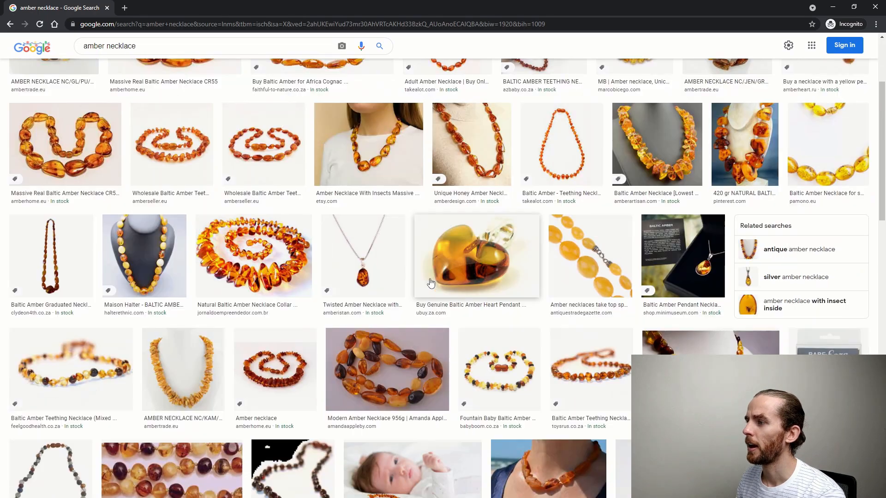
{"action": "scroll", "scroll_direction": "down", "scroll_amount": 3}
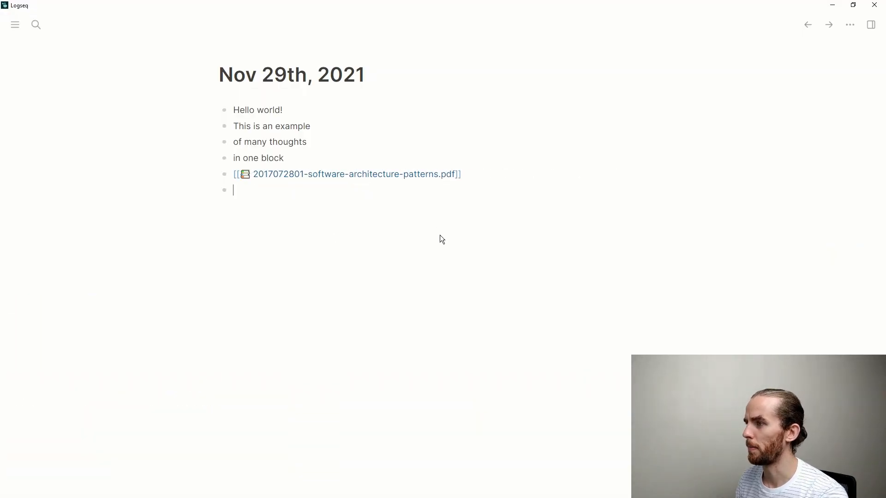
- Paste the amber teardrop pendant image into the sixth block so it renders as a PNG asset
{"action": "type", "text": "![image.png](../assets/image_1638176668146_0.png)"}
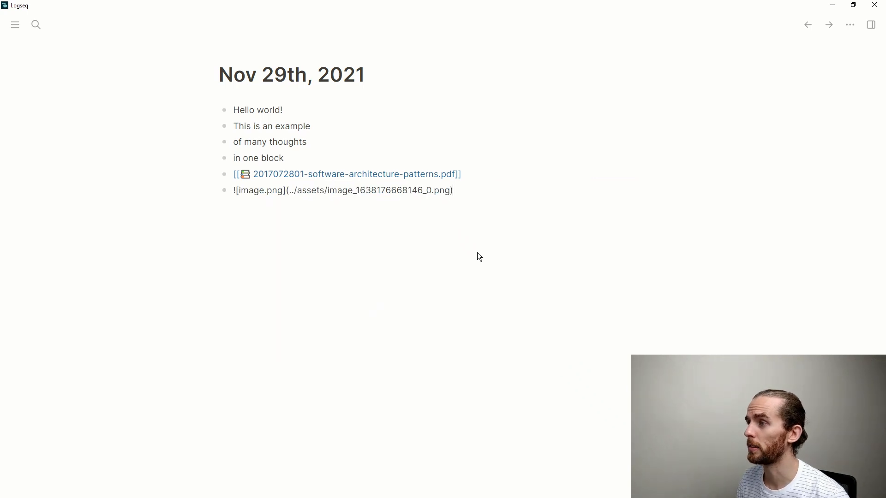
{"action": "left_click", "coordinate": [477, 250]}
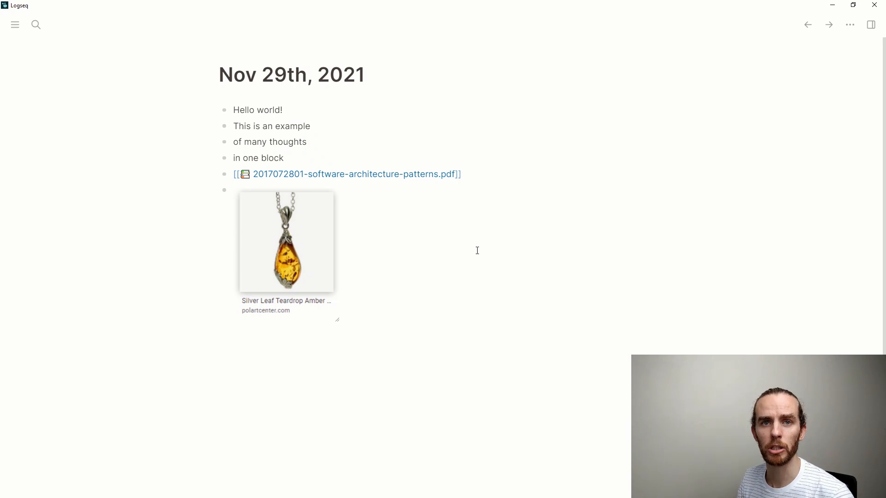
{"action": "mouse_move", "coordinate": [485, 243]}
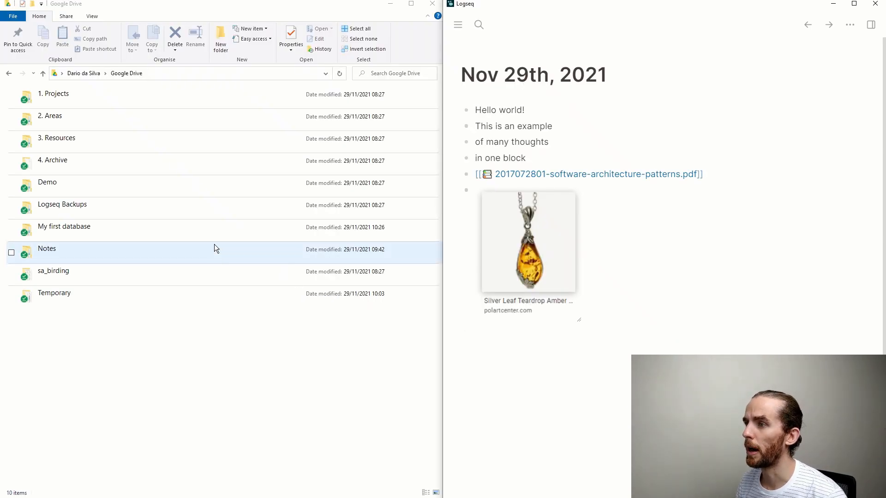
- Go into My first database and its assets folder to see the stored PDF and pendant PNG
{"action": "left_click", "coordinate": [63, 226]}
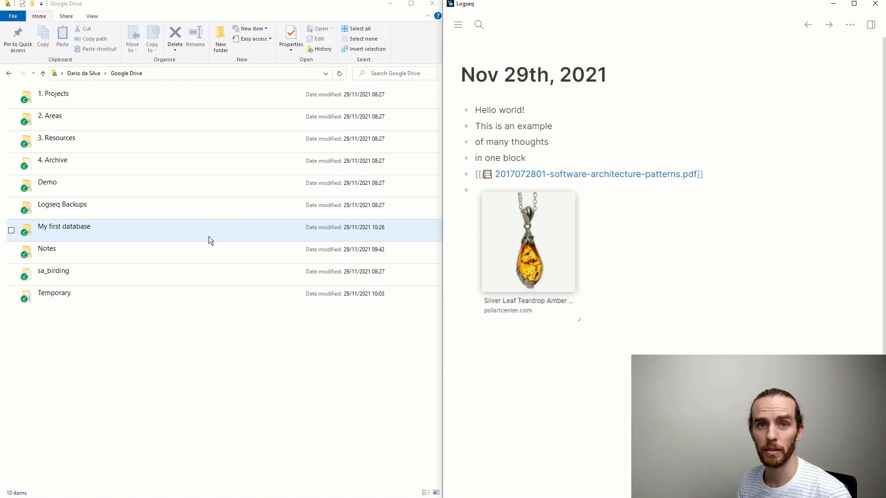
{"action": "double_click", "coordinate": [64, 226]}
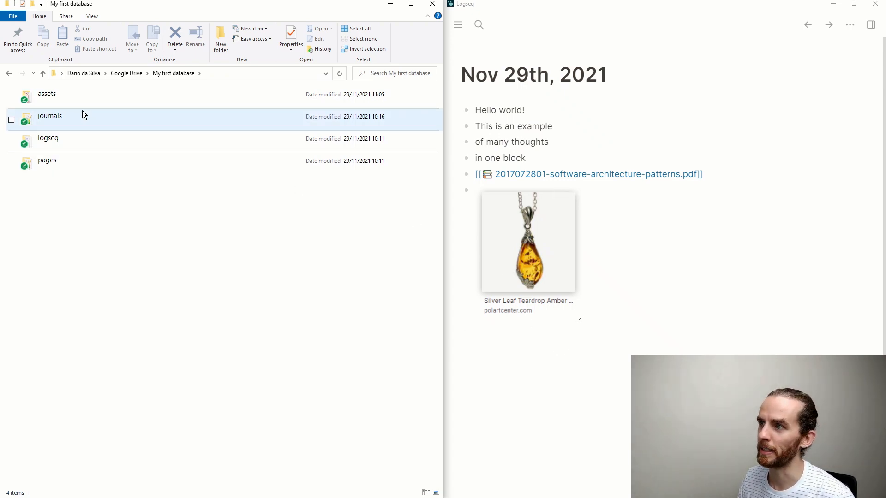
{"action": "double_click", "coordinate": [46, 93]}
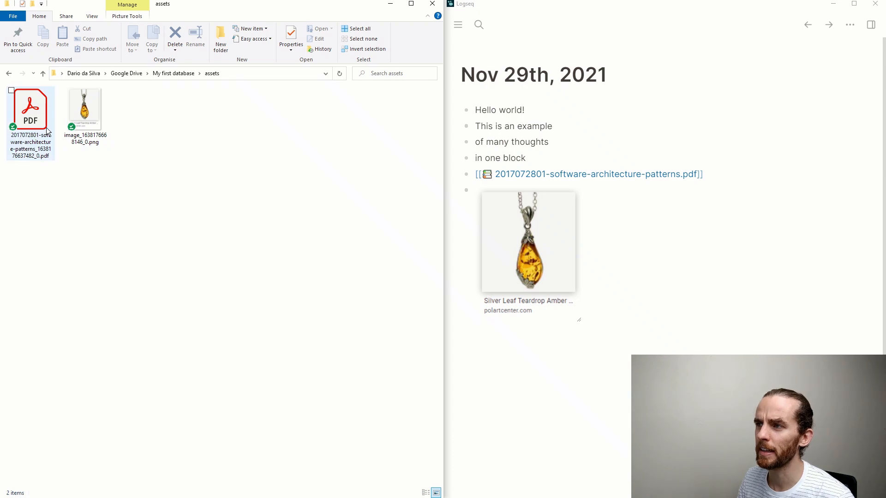
{"action": "mouse_move", "coordinate": [85, 107]}
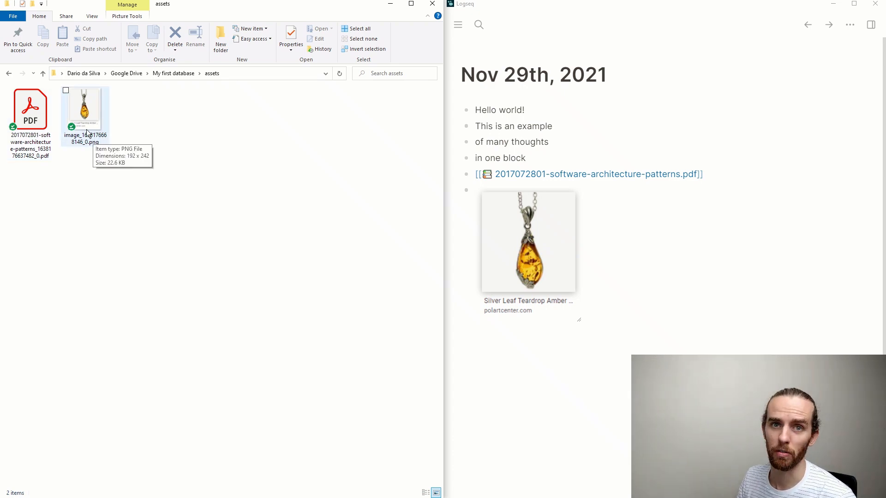
{"action": "mouse_move", "coordinate": [87, 163]}
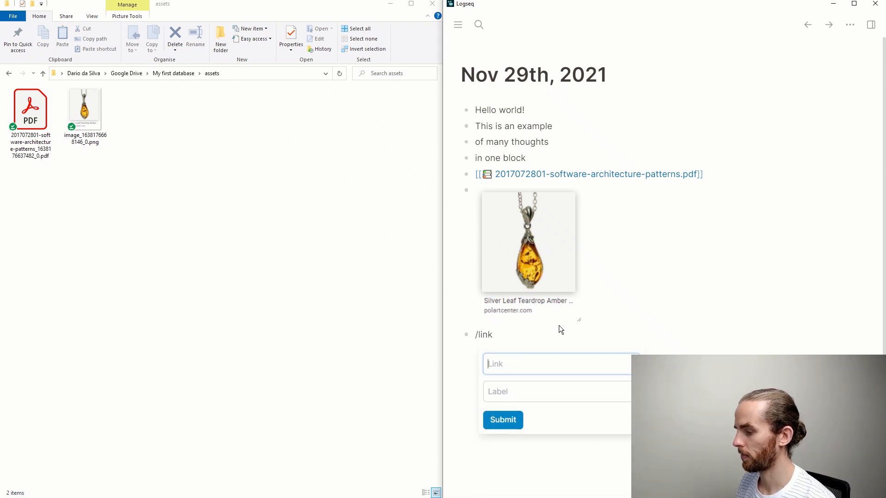
- Add a link block to onestutteringmind.com labelled 'Personal website' and submit it
{"action": "type", "text": "onestutteringmind.com"}
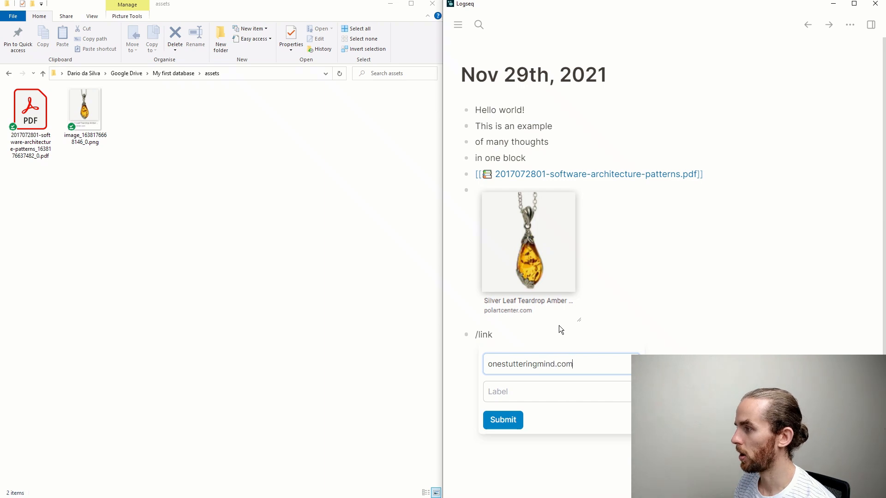
{"action": "type", "text": "Personal"}
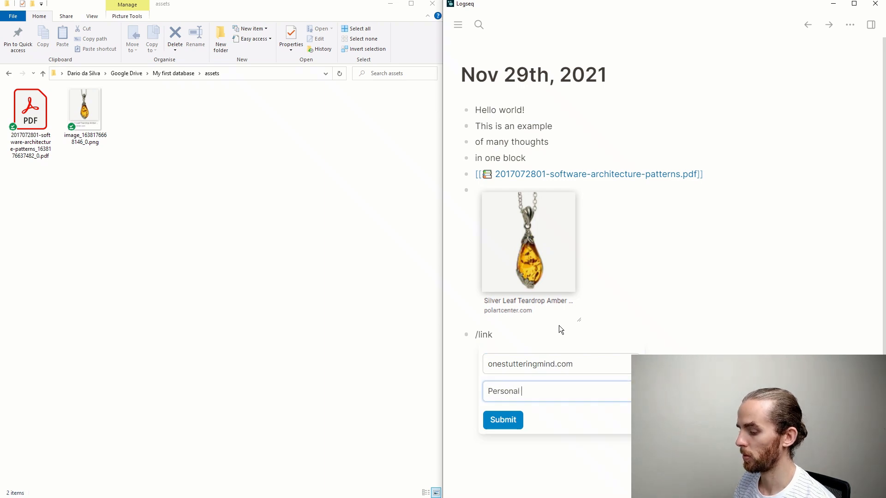
{"action": "left_click", "coordinate": [502, 420]}
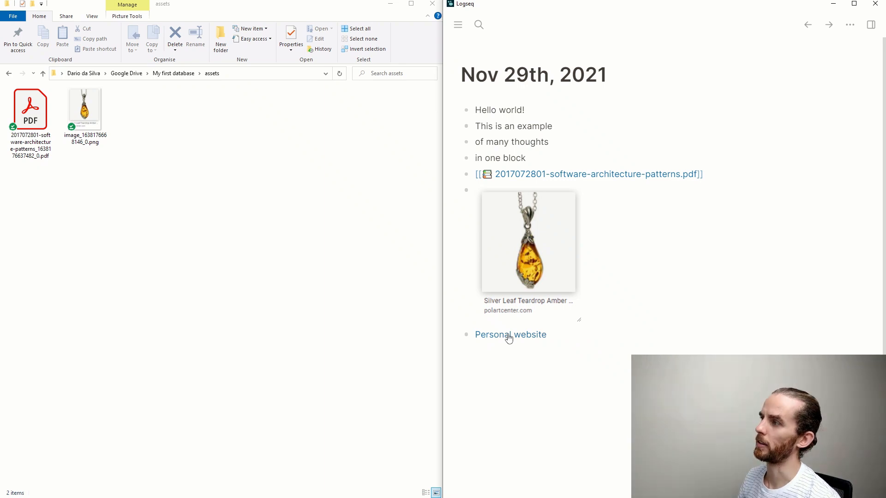
{"action": "mouse_move", "coordinate": [524, 329]}
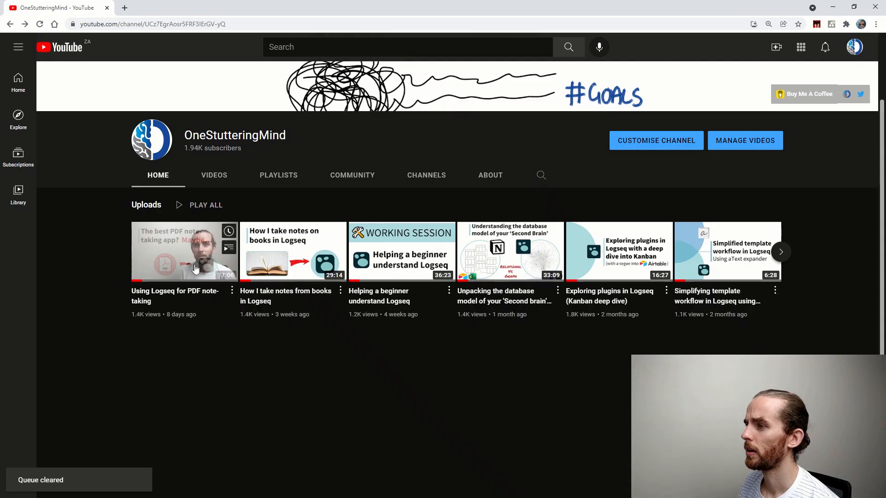
- Copy the URL of the 'Using Logseq for PDF note-taking' video from its thumbnail menu
{"action": "right_click", "coordinate": [185, 251]}
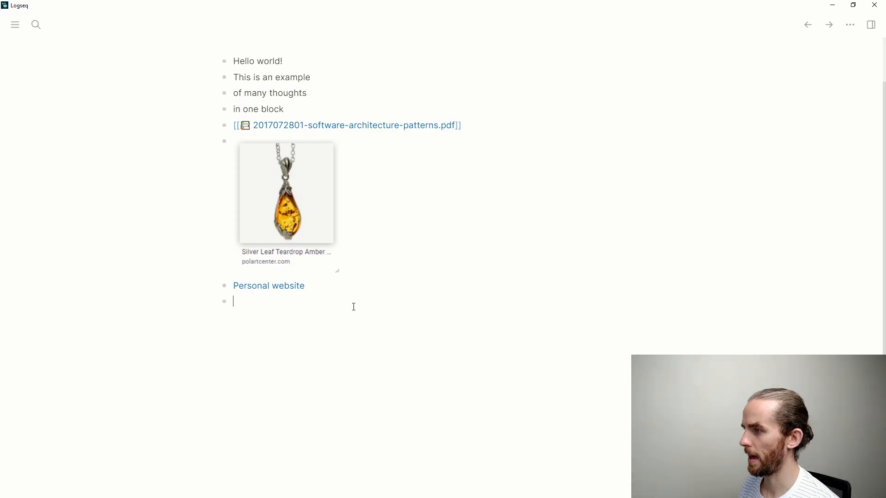
{"action": "type", "text": "/"}
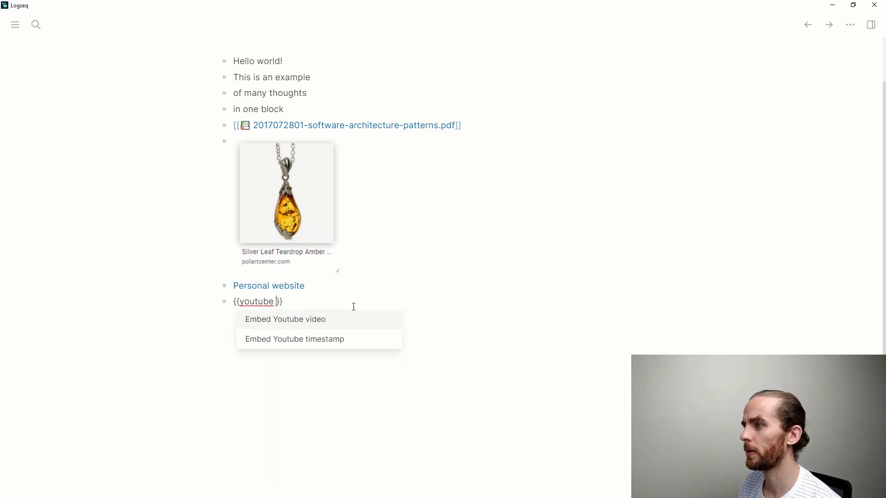
{"action": "type", "text": "https://www.youtube.com/watch?v=vIDyXyEj_FI&t=3s"}
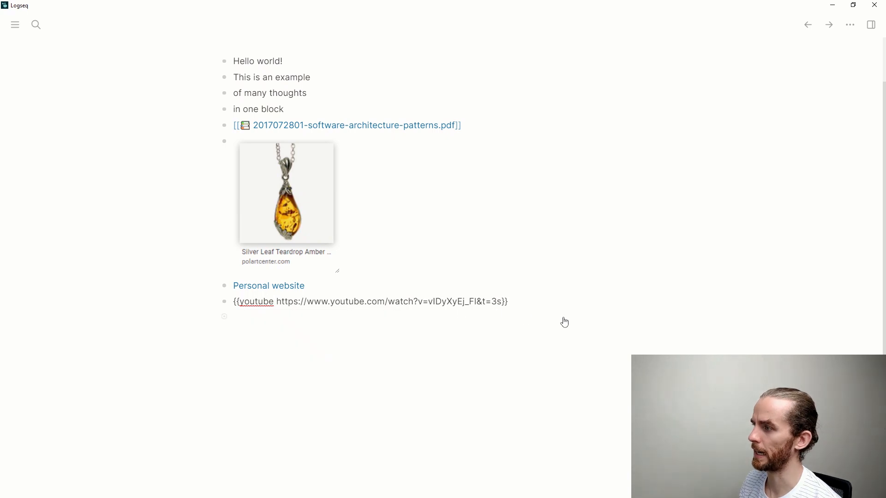
{"action": "scroll", "scroll_direction": "down", "scroll_amount": 3}
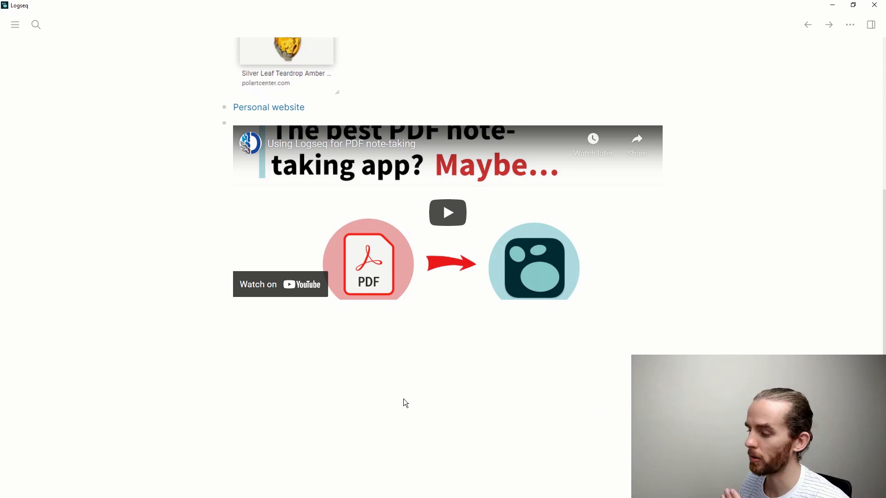
{"action": "mouse_move", "coordinate": [448, 212]}
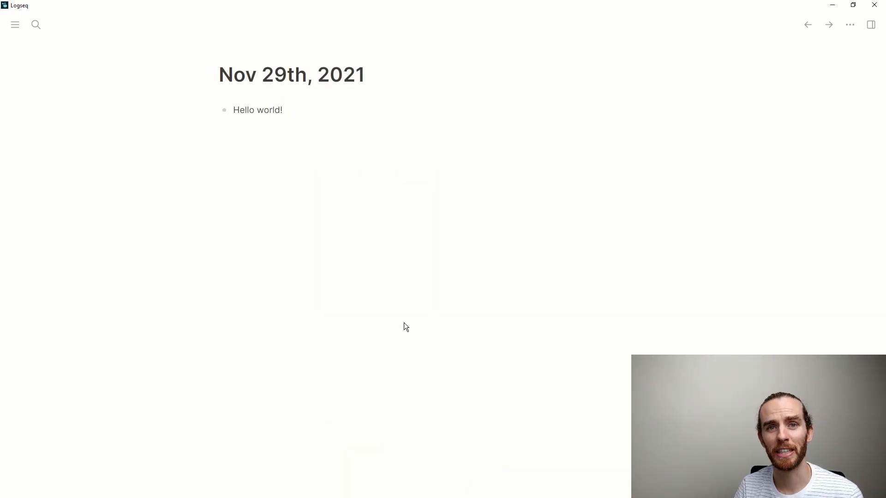
- Start a new empty block below 'Hello world!' with the / command prompt
{"action": "key", "text": "enter"}
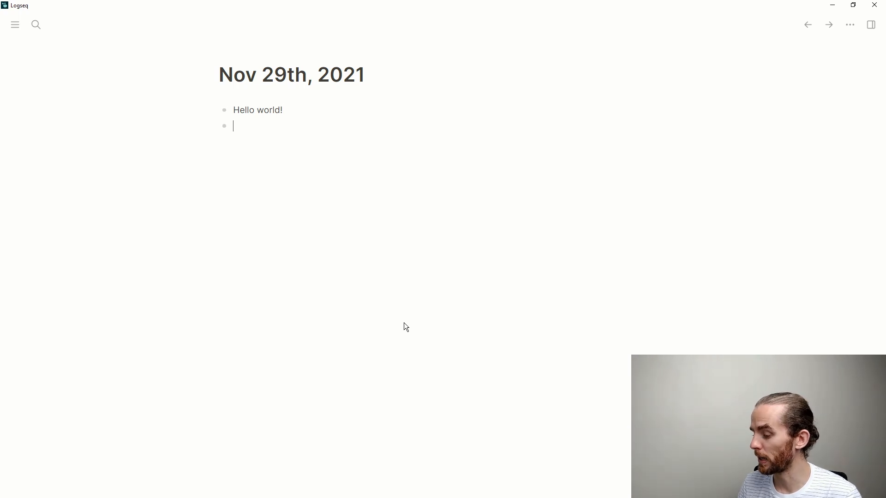
{"action": "type", "text": "/"}
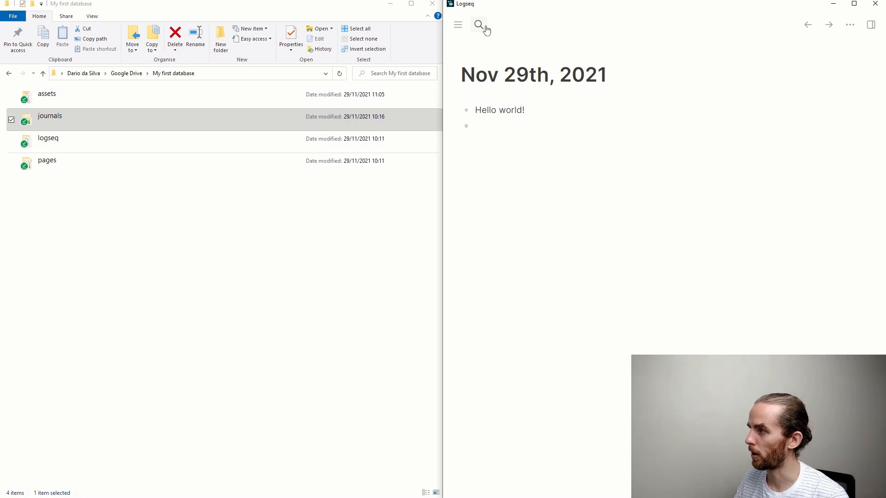
- Search for 'mom' and create it as a new page
{"action": "left_click", "coordinate": [479, 24]}
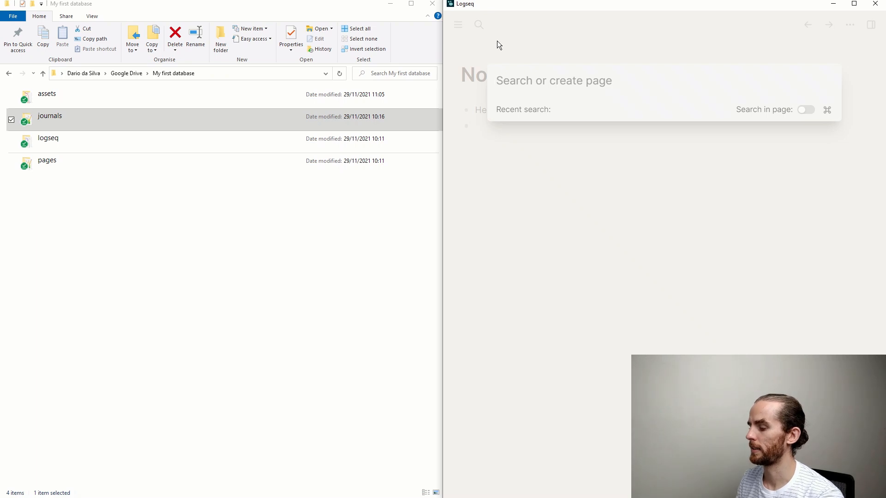
{"action": "type", "text": "mom"}
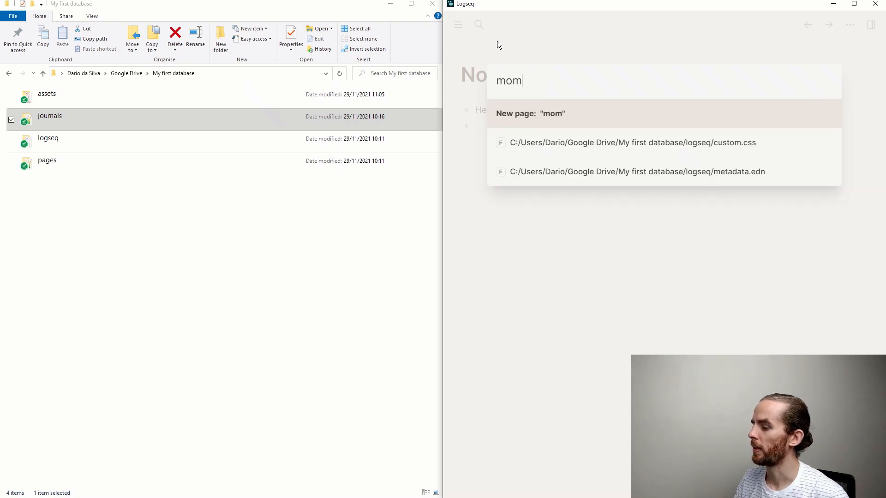
{"action": "left_click", "coordinate": [530, 114]}
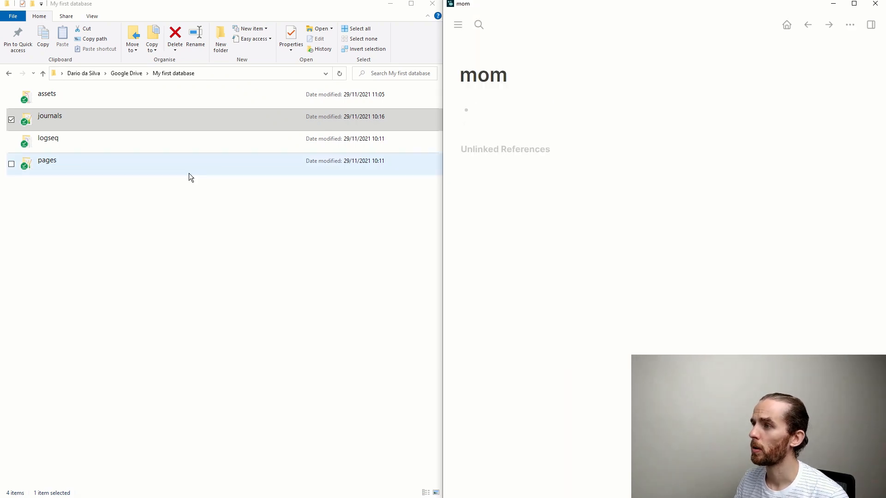
- Show the pages folder holding mom.md and write 'My mother' as the page's first block
{"action": "double_click", "coordinate": [47, 160]}
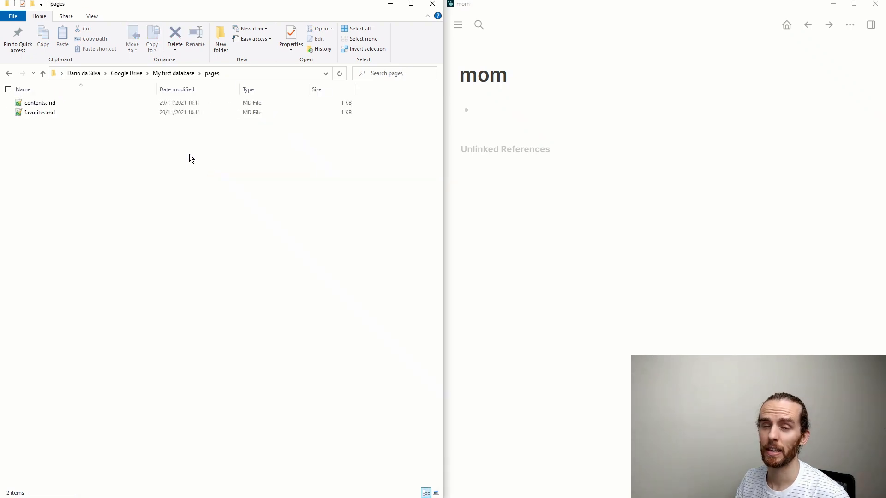
{"action": "mouse_move", "coordinate": [150, 141]}
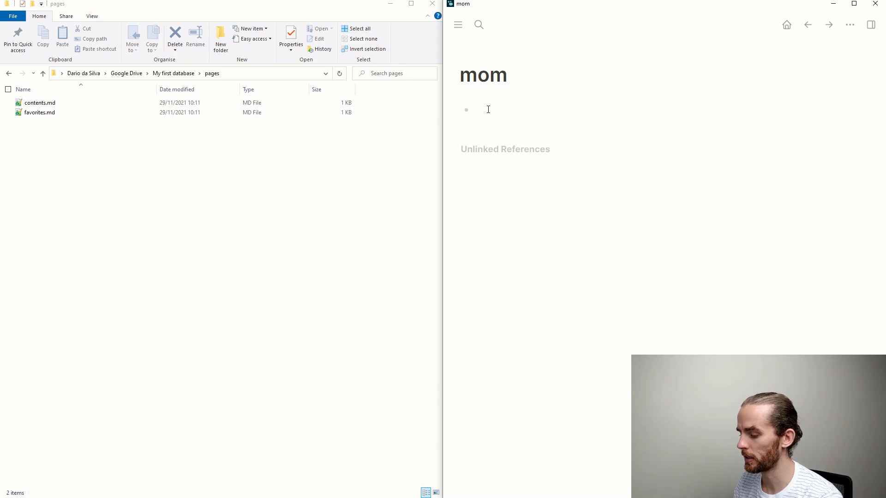
{"action": "type", "text": "My"}
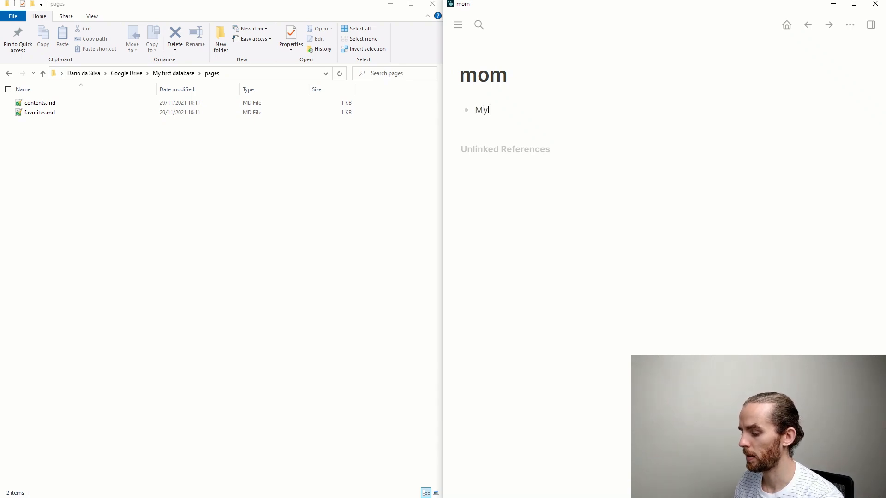
{"action": "type", "text": "mother"}
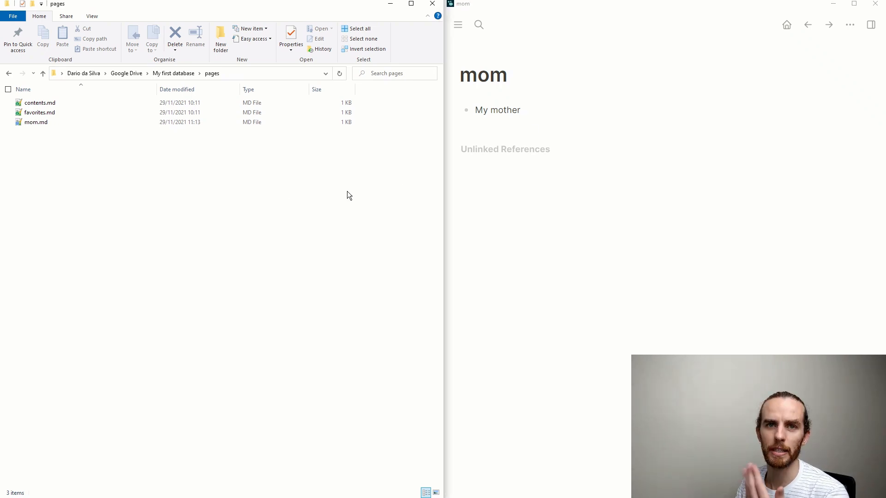
{"action": "left_click", "coordinate": [36, 122]}
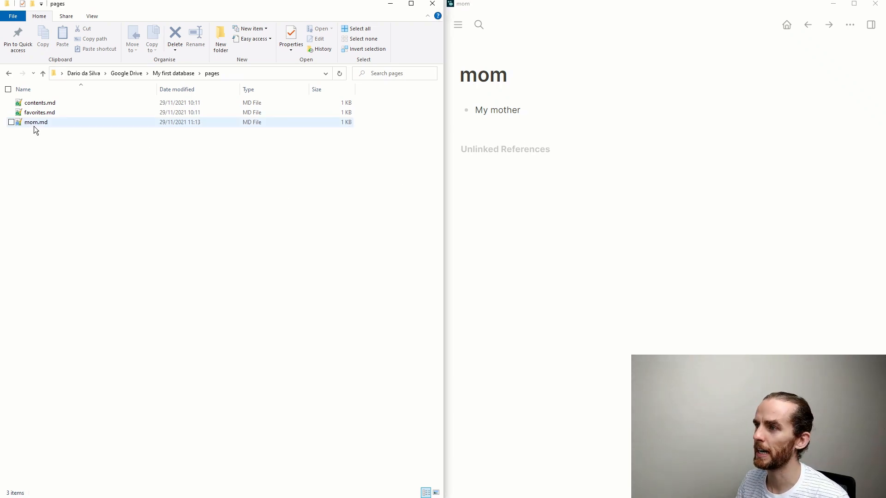
{"action": "right_click", "coordinate": [36, 122]}
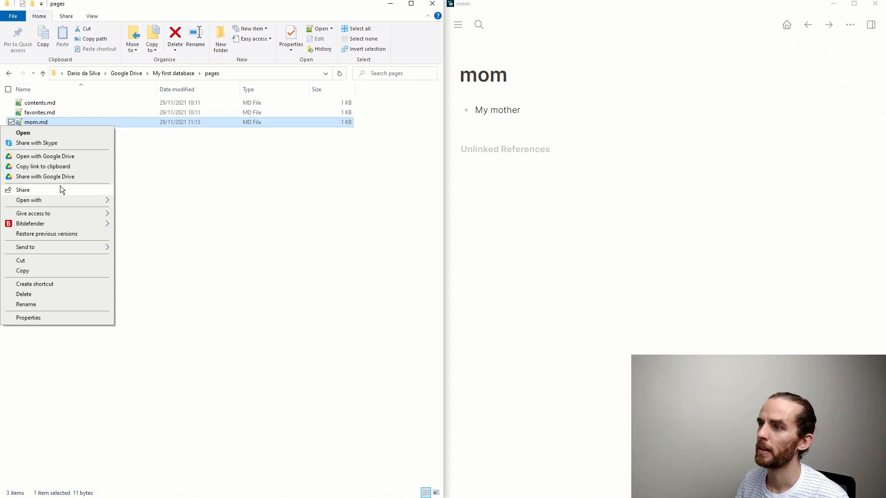
{"action": "left_click", "coordinate": [144, 224]}
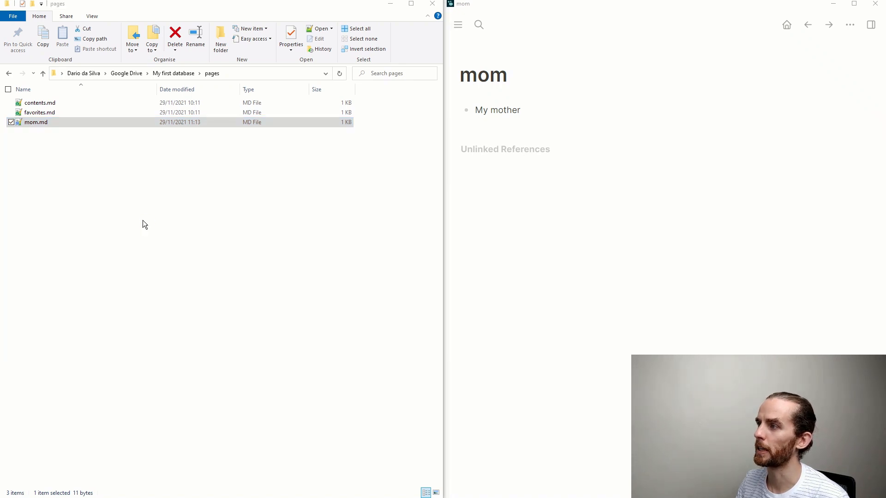
{"action": "double_click", "coordinate": [36, 122]}
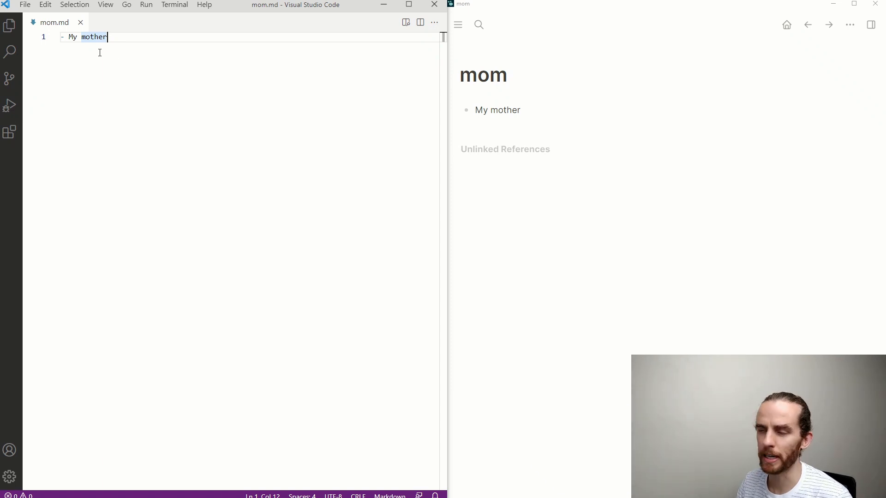
{"action": "mouse_move", "coordinate": [120, 51]}
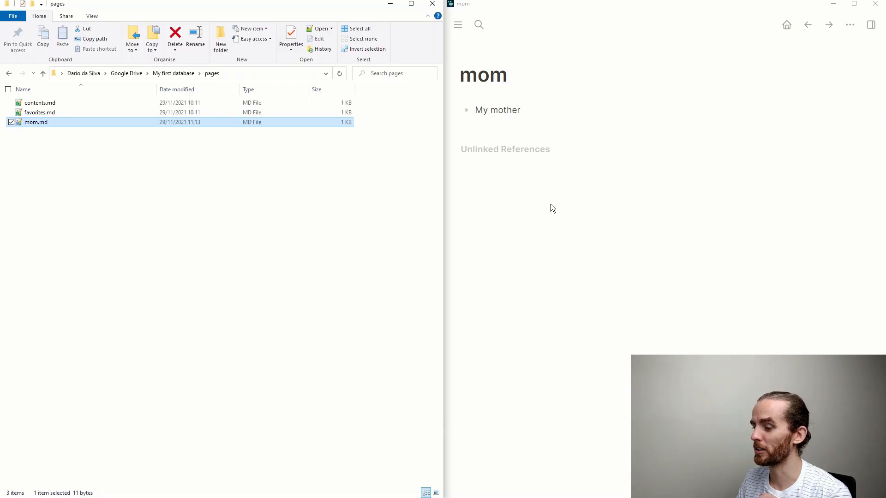
{"action": "mouse_move", "coordinate": [551, 160]}
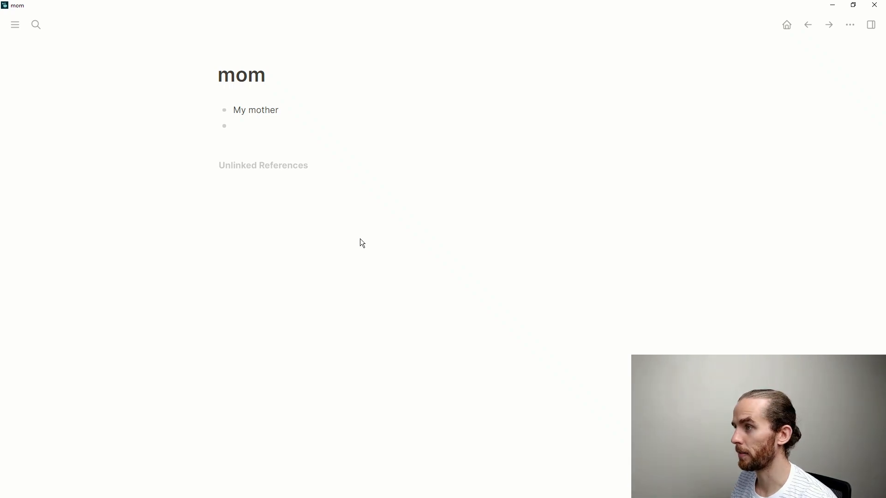
- Add a second block 'another random block' under My mother, then return to the Nov 29th, 2021 journal
{"action": "type", "text": "another random block"}
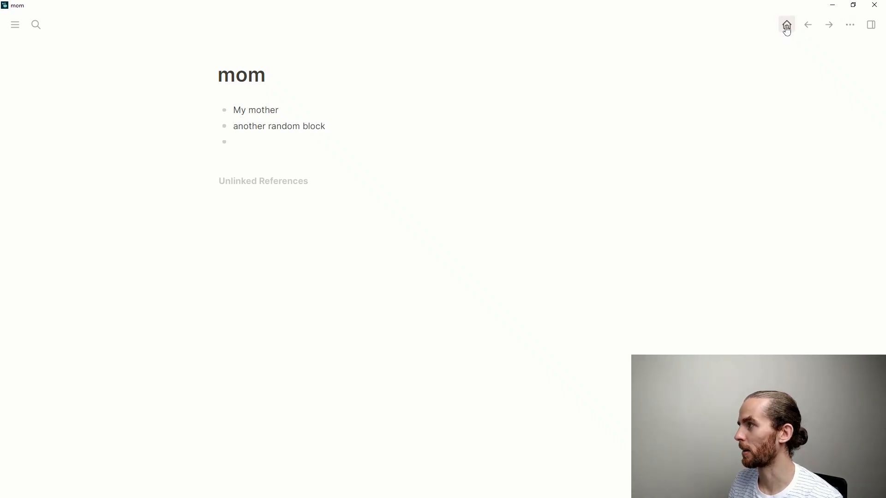
{"action": "left_click", "coordinate": [786, 25]}
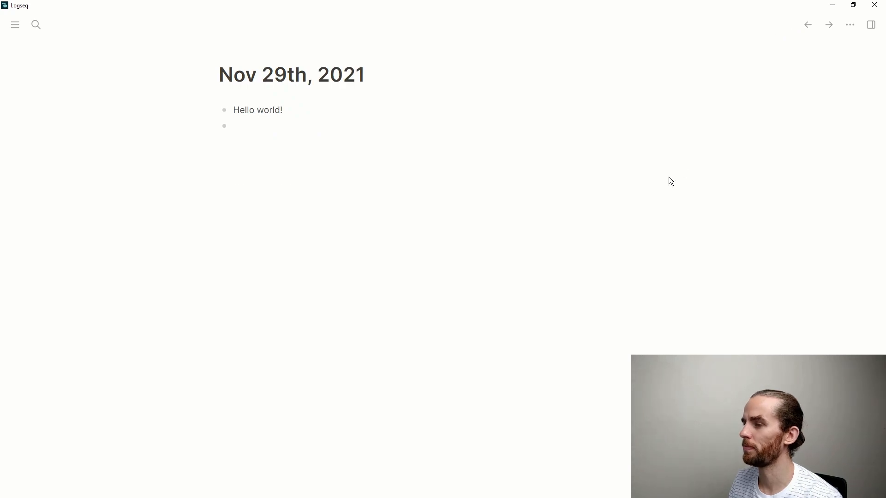
{"action": "mouse_move", "coordinate": [752, 125]}
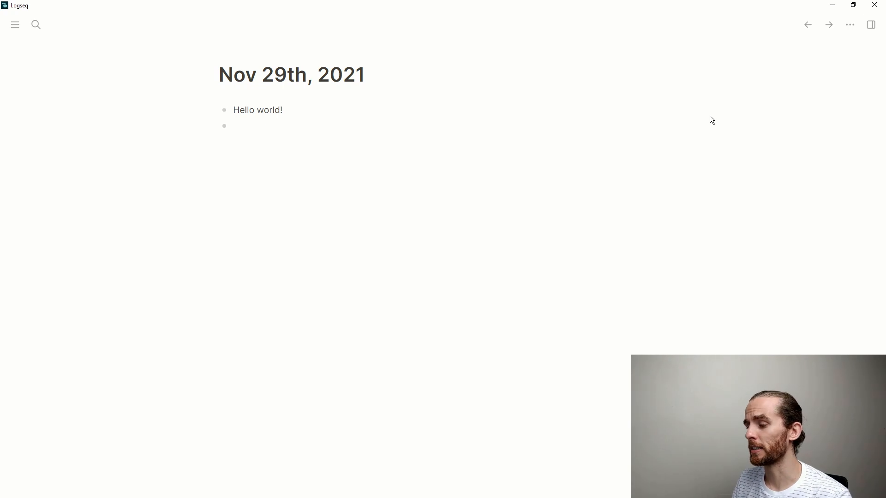
{"action": "mouse_move", "coordinate": [691, 125]}
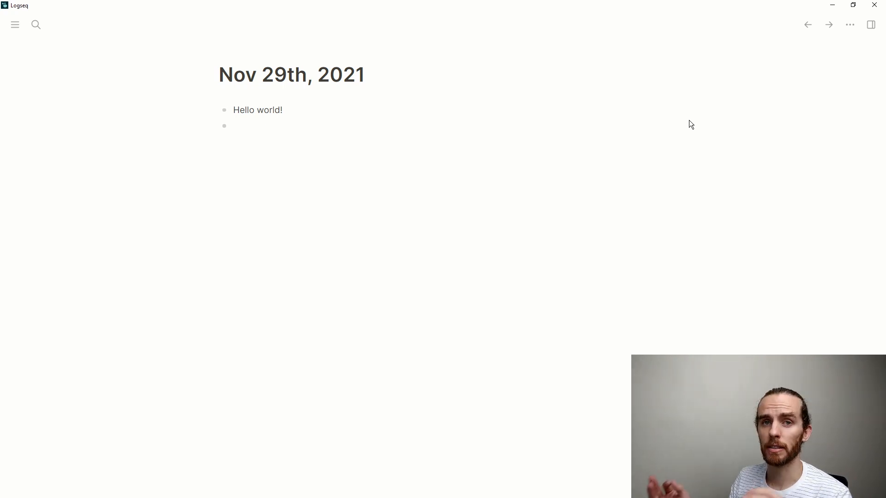